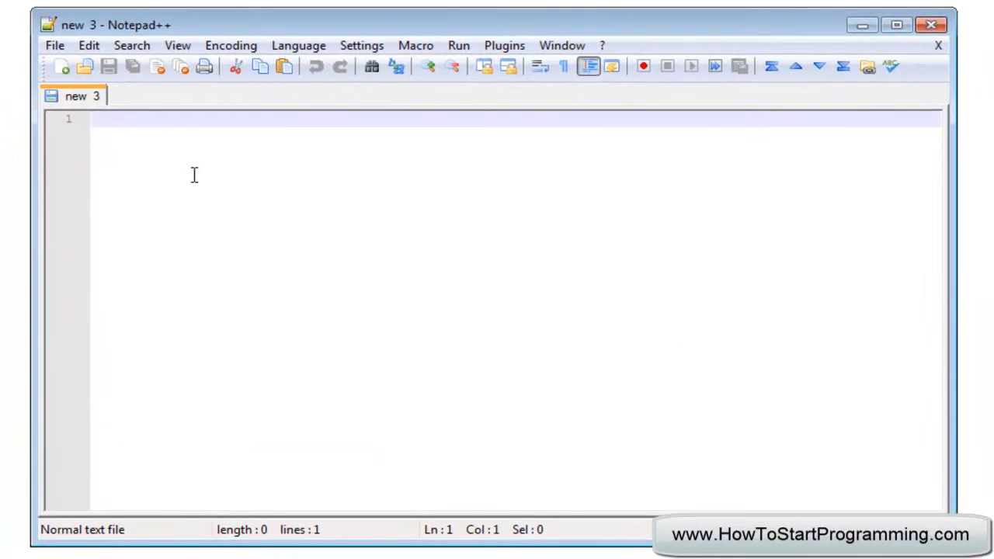
- Add empty <?php ?> tags and save the new file as comments.php in tutorials
{"action": "type", "text": "?php"}
{"action": "type", "text": "c"}
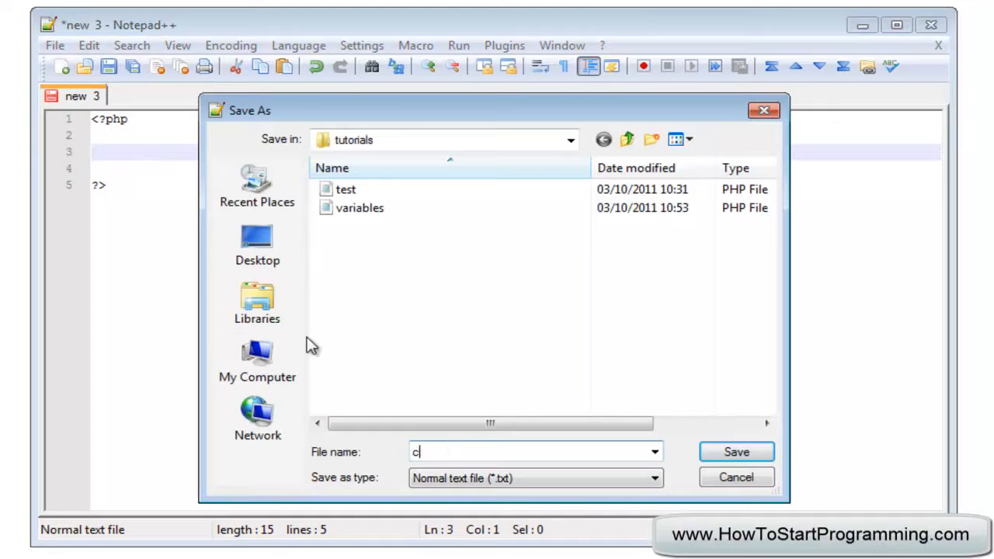
{"action": "type", "text": "omments.php"}
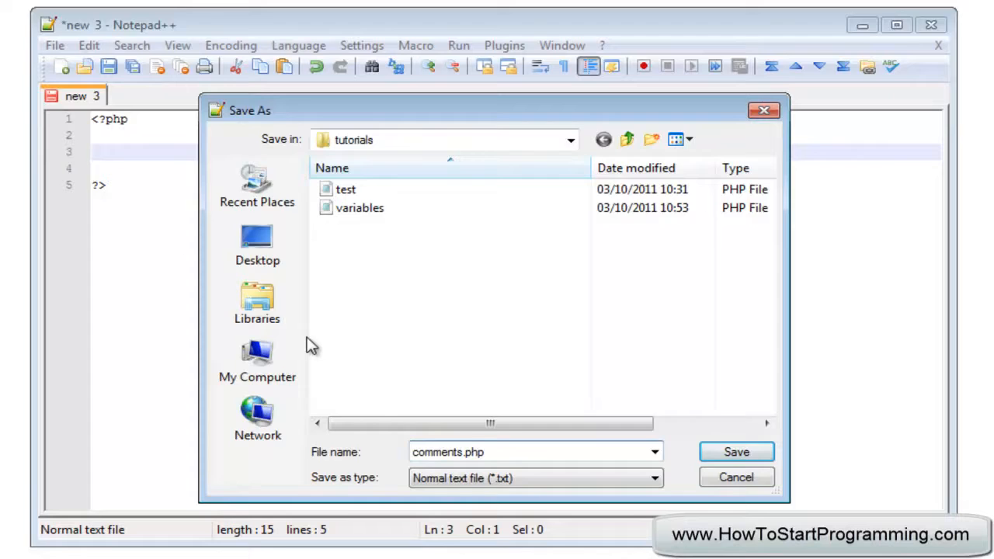
{"action": "left_click", "coordinate": [736, 452]}
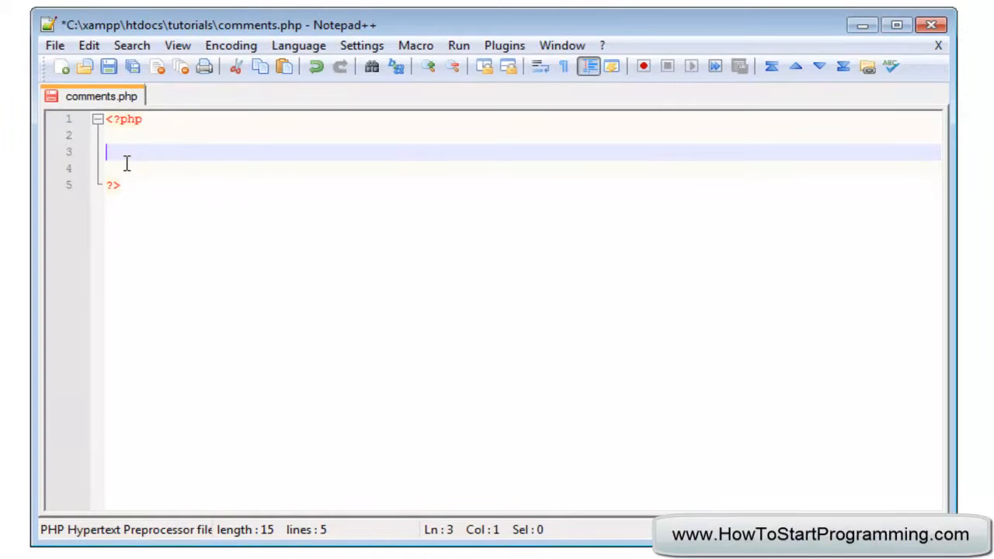
- Add echo lines 'Welcome to my website', 'Are you enjoying it?' and 'I hope you like the message'
{"action": "type", "text": "echo \""}
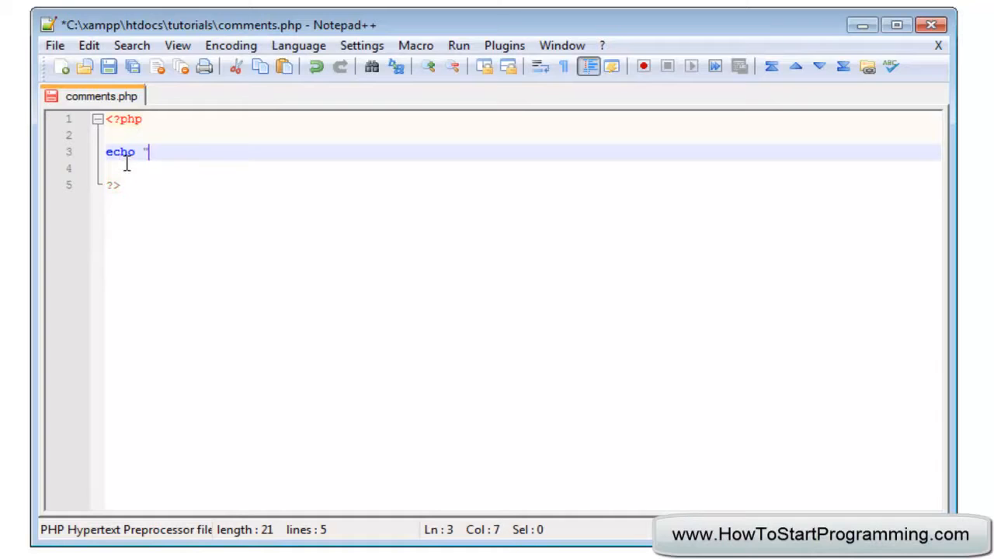
{"action": "type", "text": "Welcome to my webs"}
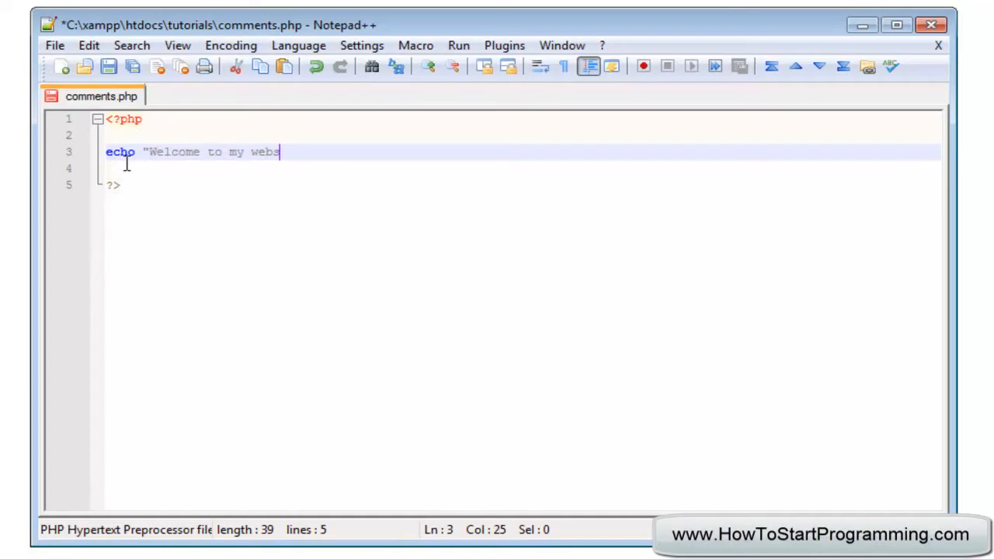
{"action": "type", "text": "ite<br>\";"}
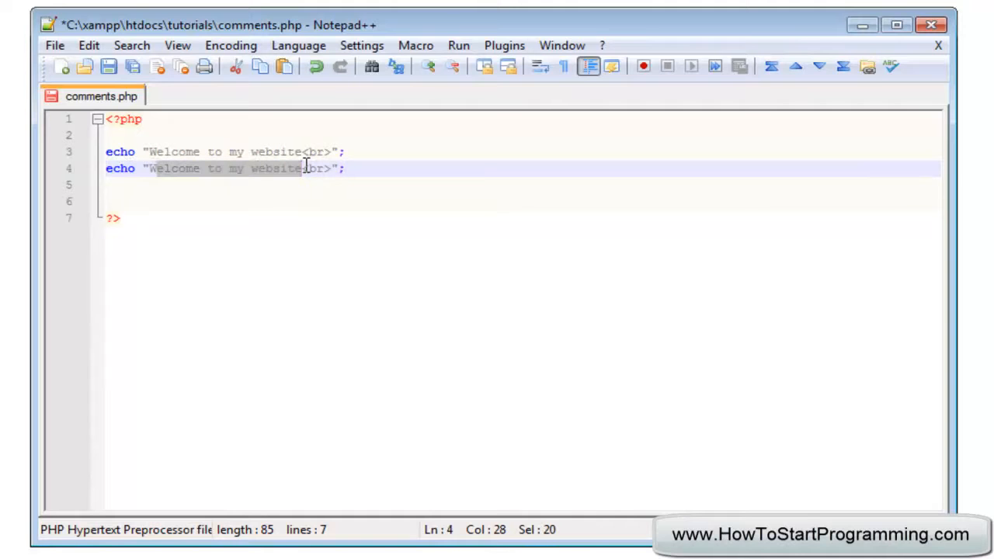
{"action": "type", "text": "Are you e"}
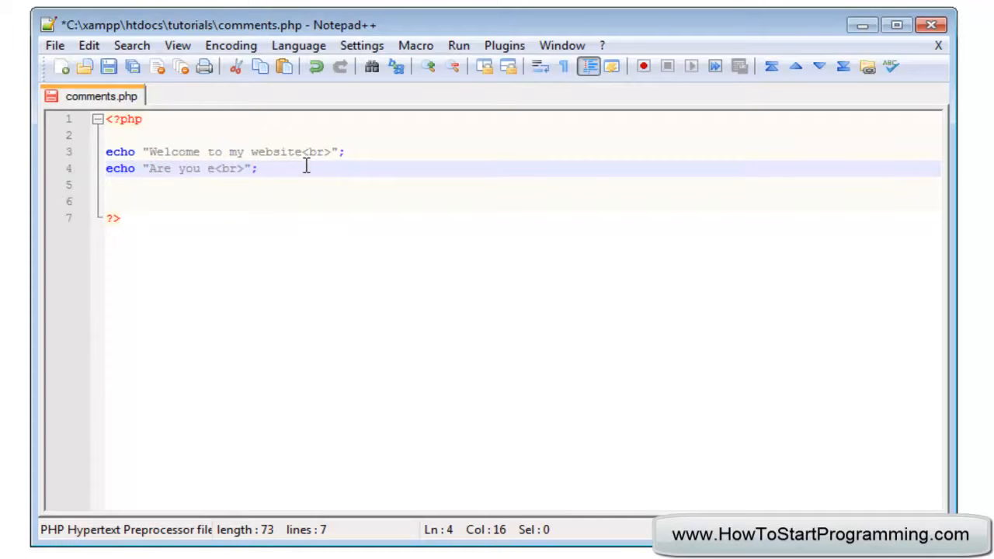
{"action": "type", "text": "njoying it?"}
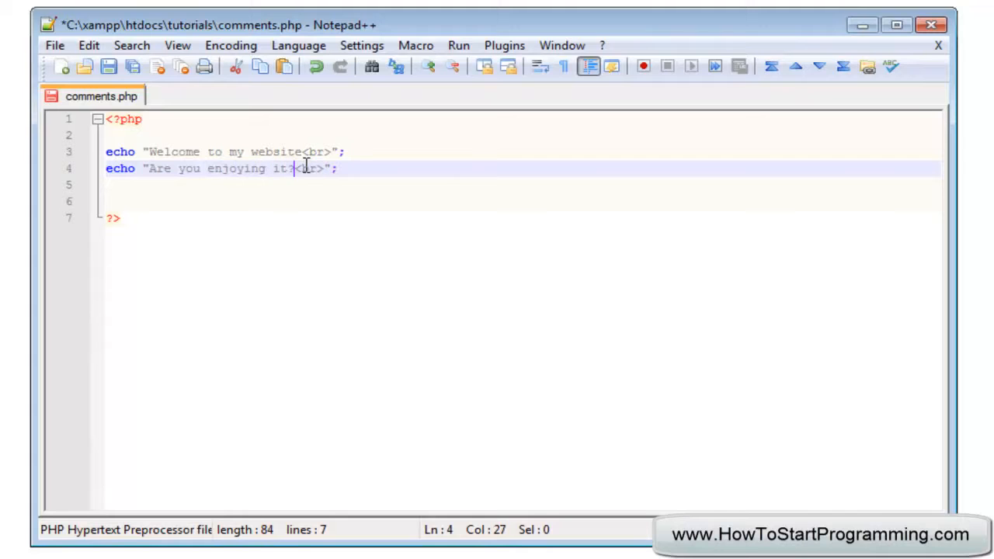
{"action": "key", "text": "Enter"}
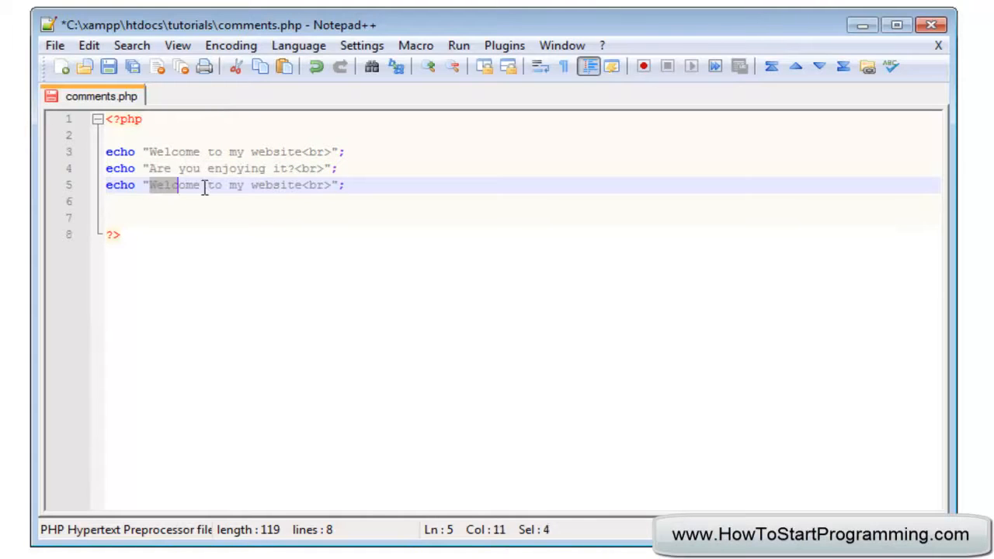
{"action": "type", "text": "I hope you lik"}
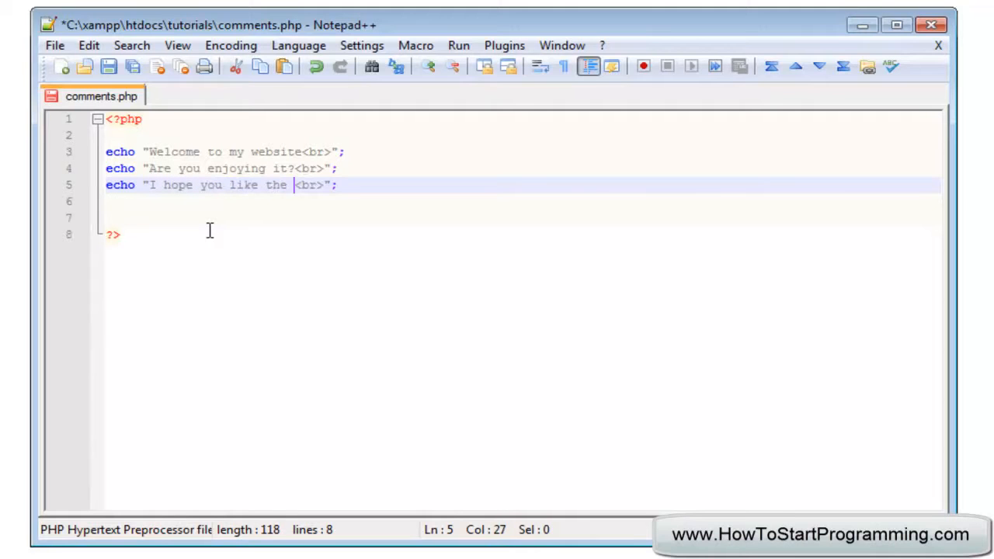
{"action": "type", "text": "message"}
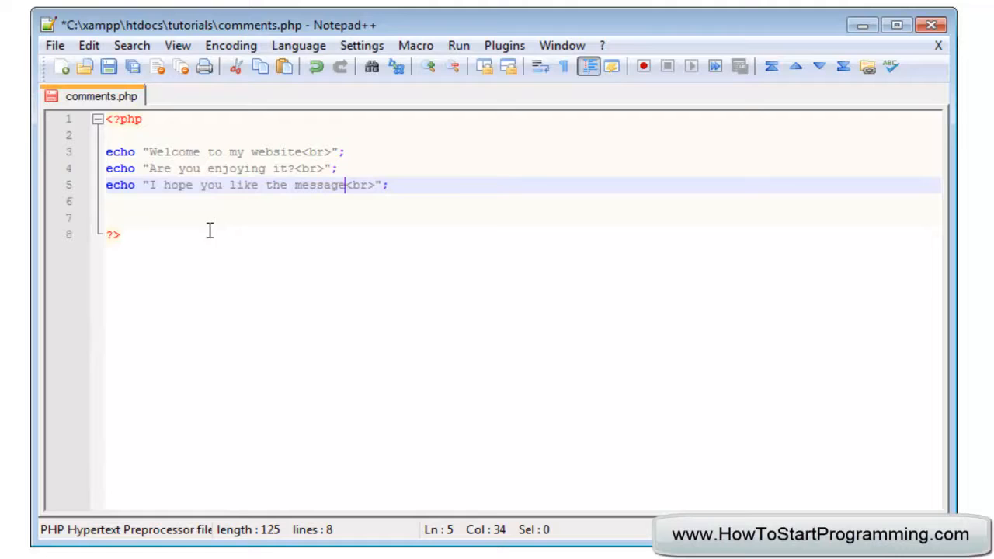
- Highlight parts of the echo lines, then insert blank lines around the three statements
{"action": "left_click", "coordinate": [238, 135]}
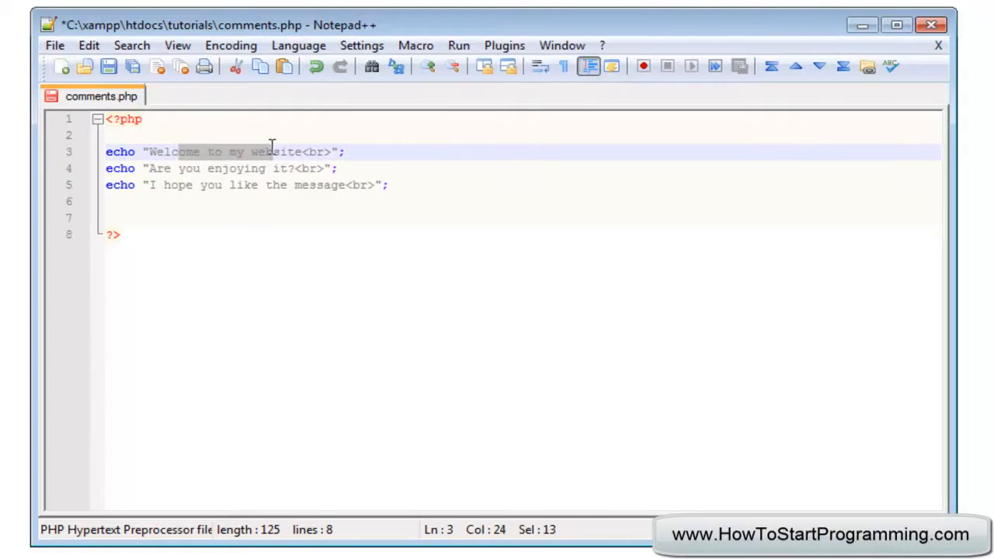
{"action": "left_click", "coordinate": [276, 168]}
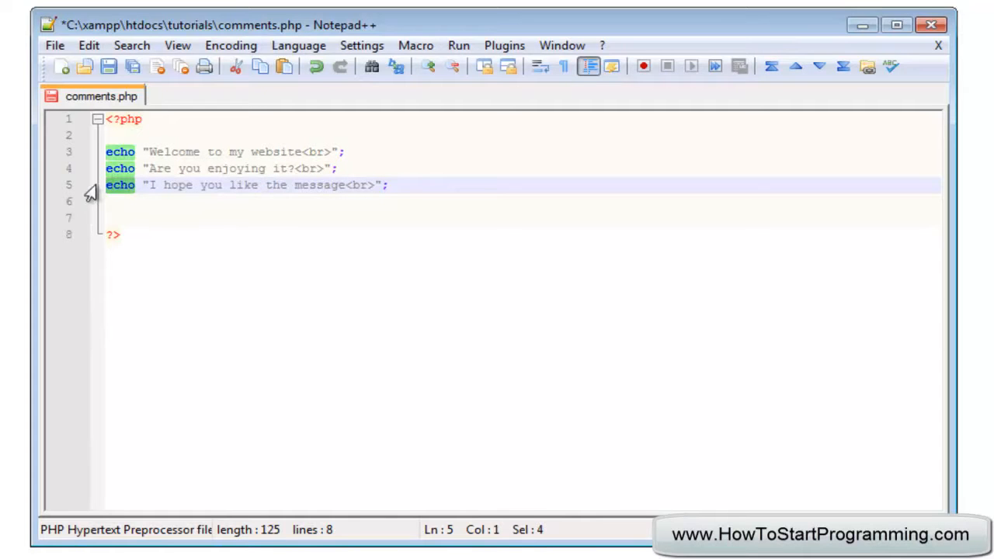
{"action": "left_click", "coordinate": [337, 169]}
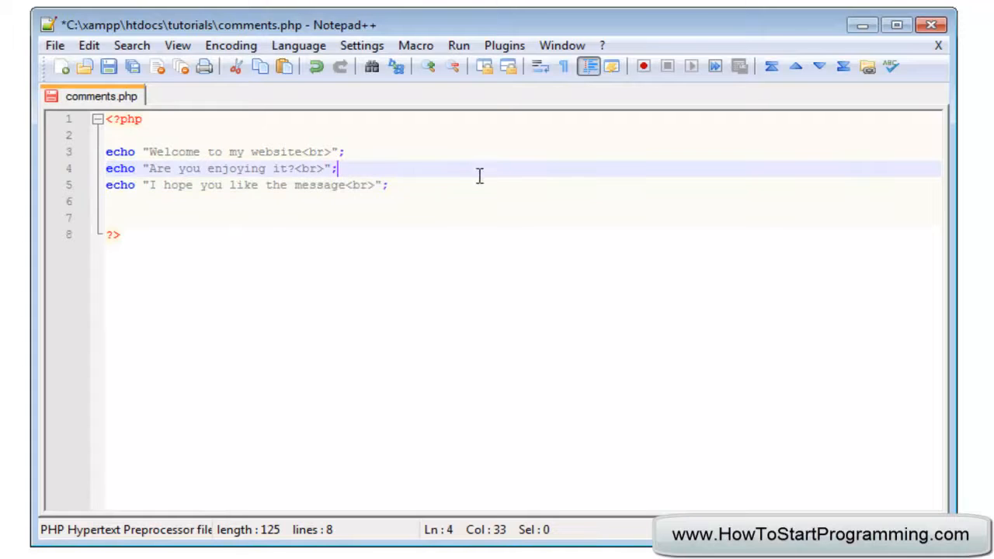
{"action": "key", "text": "Enter"}
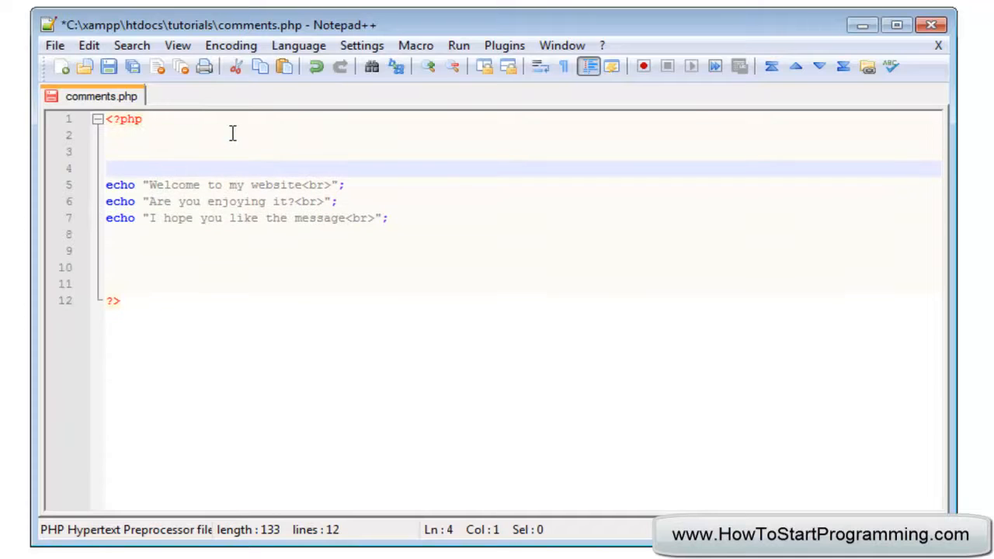
- Declare $name = "Chris", $age = 18 and $color = "Blue" above the echoes
{"action": "type", "text": "$"}
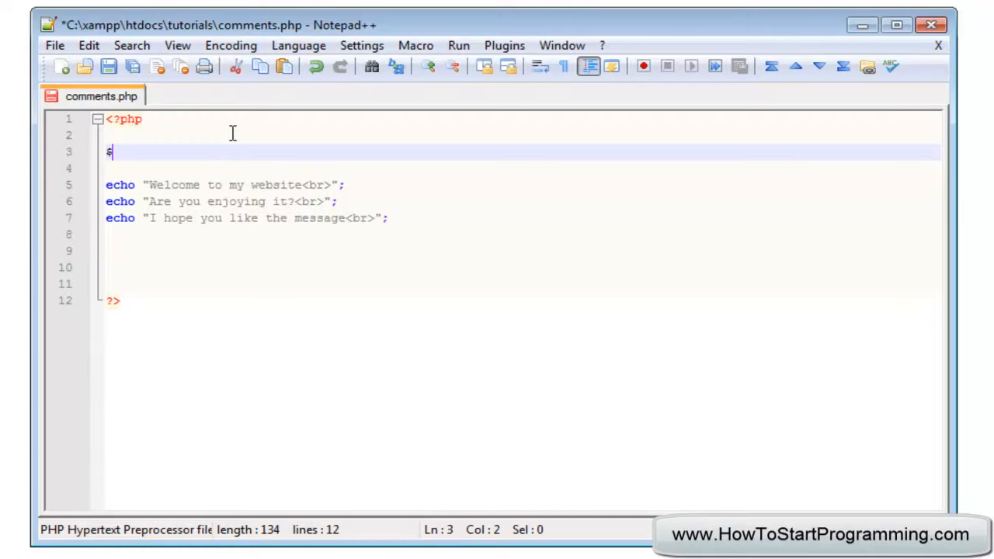
{"action": "type", "text": "name = \"Chris\" ;"}
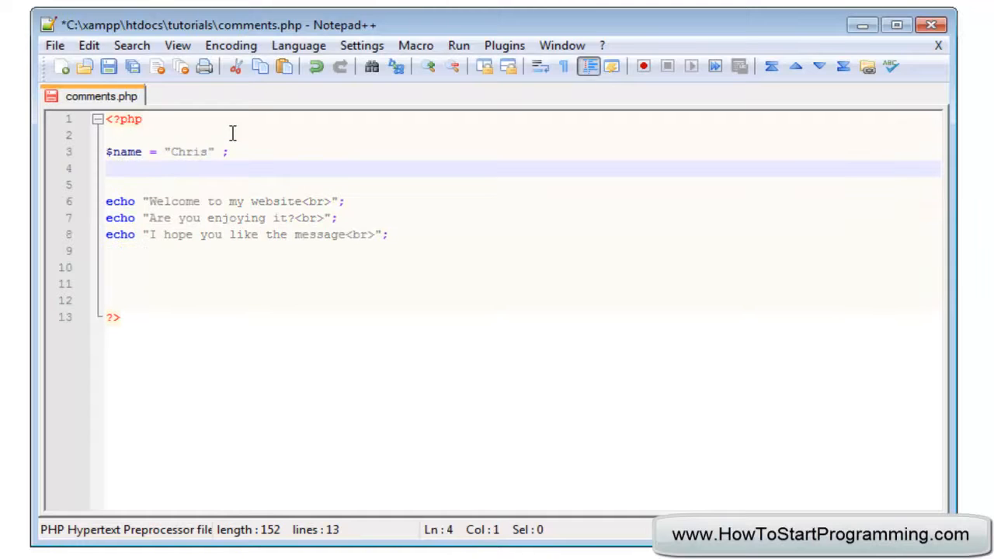
{"action": "type", "text": "$age = 18 ;"}
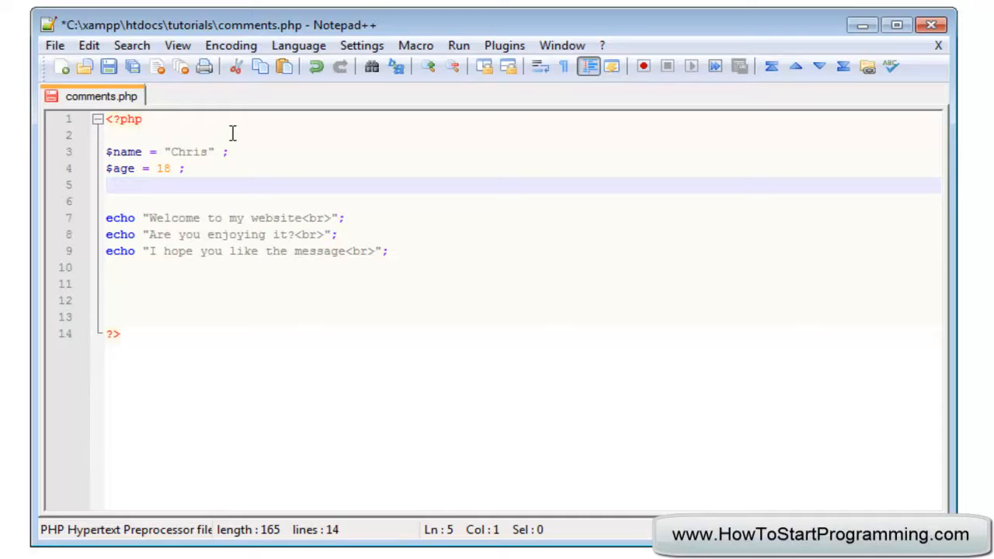
{"action": "type", "text": "$col"}
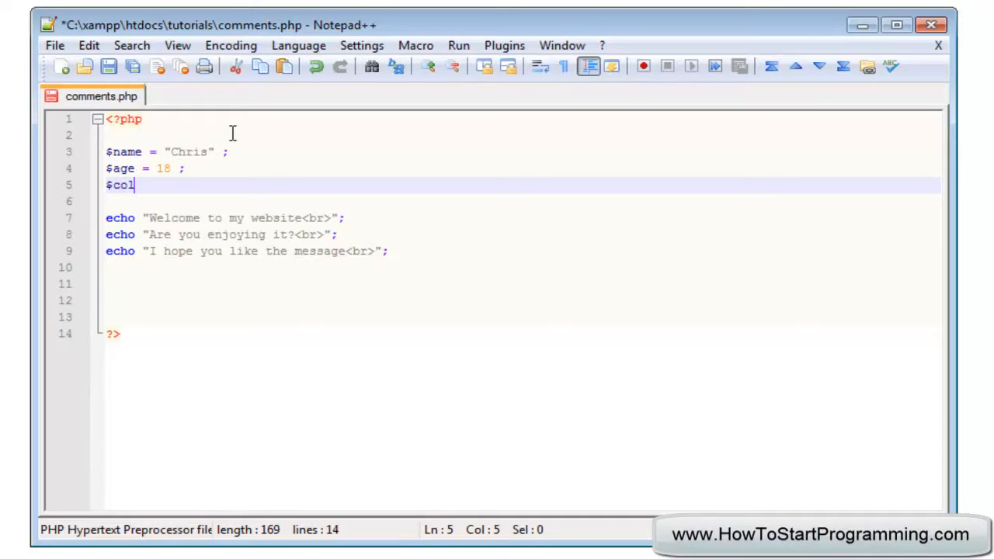
{"action": "type", "text": "or ="}
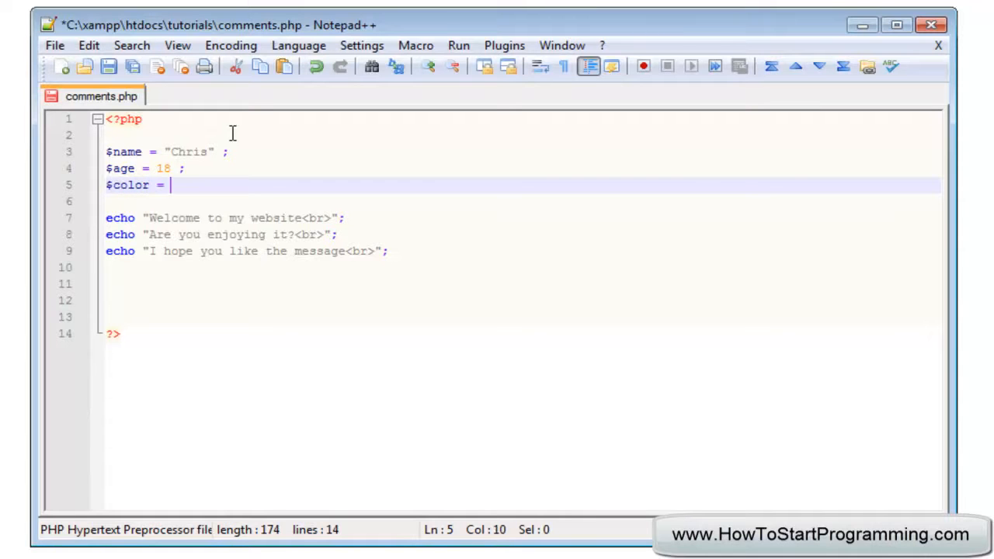
{"action": "type", "text": "\"Blu"}
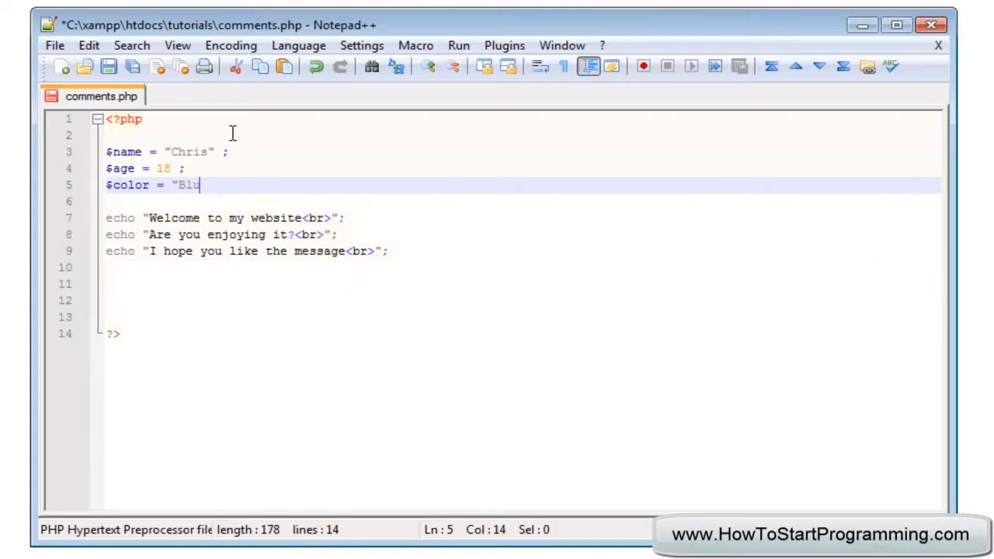
{"action": "type", "text": "e\" ;"}
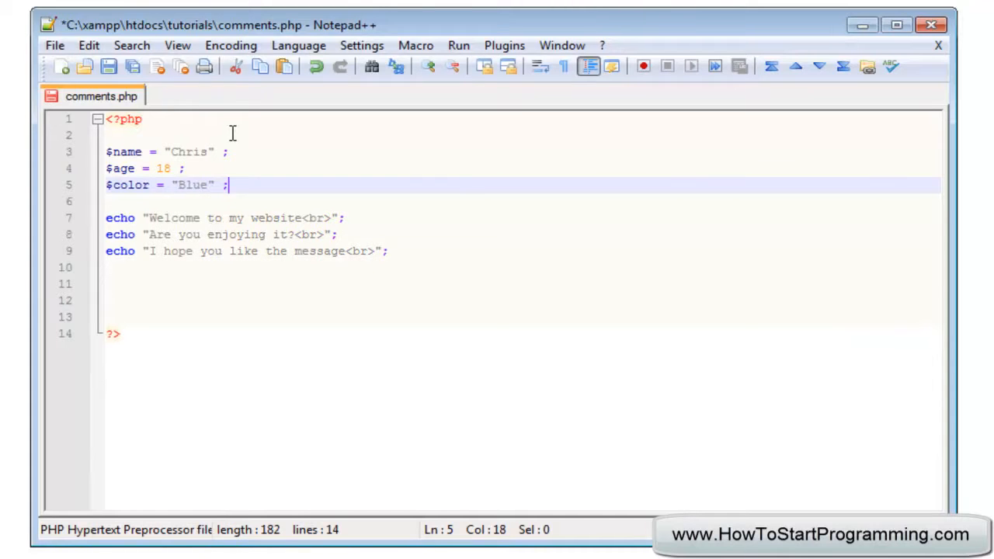
{"action": "mouse_move", "coordinate": [276, 193]}
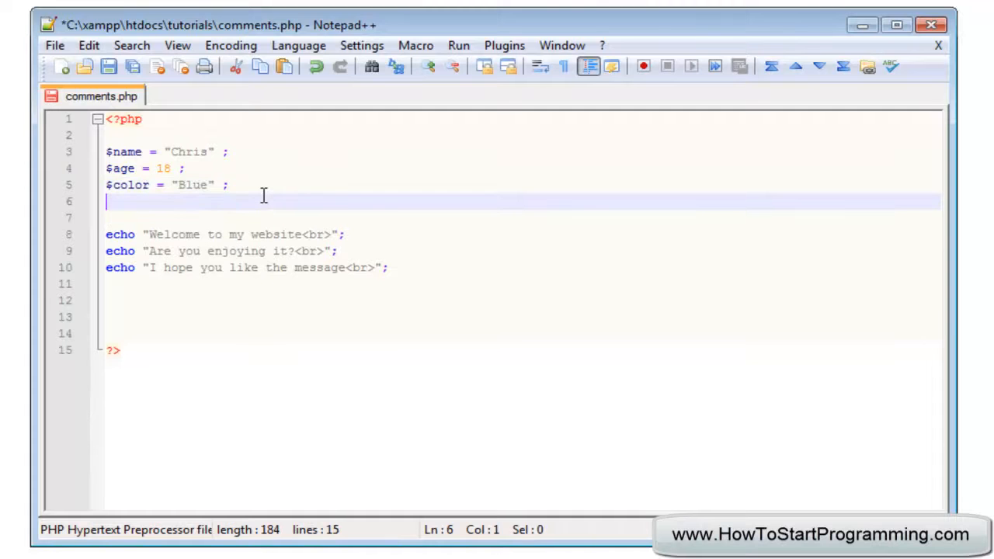
- Add blank lines and delete the stray 'ec' letters from the file
{"action": "key", "text": "Enter"}
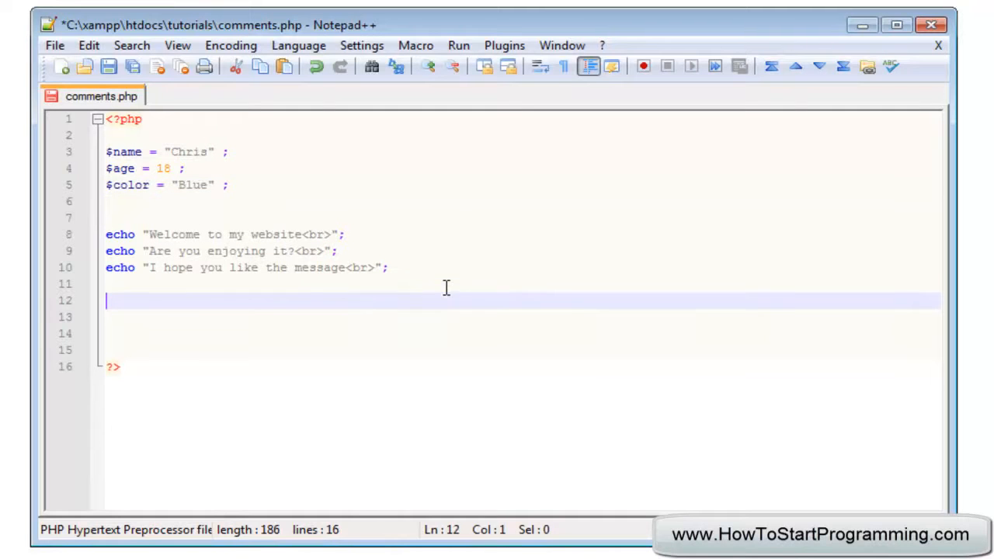
{"action": "key", "text": "enter"}
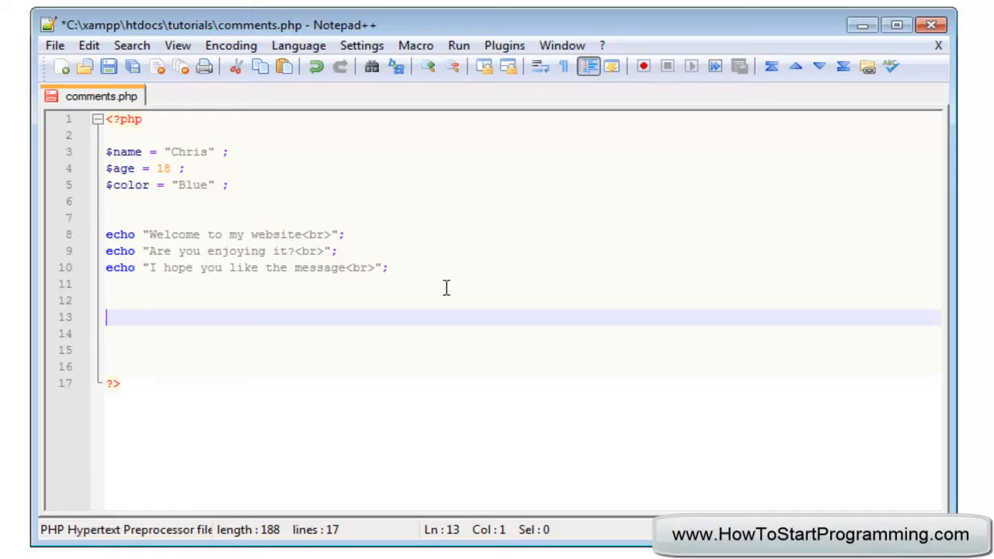
{"action": "type", "text": "ec"}
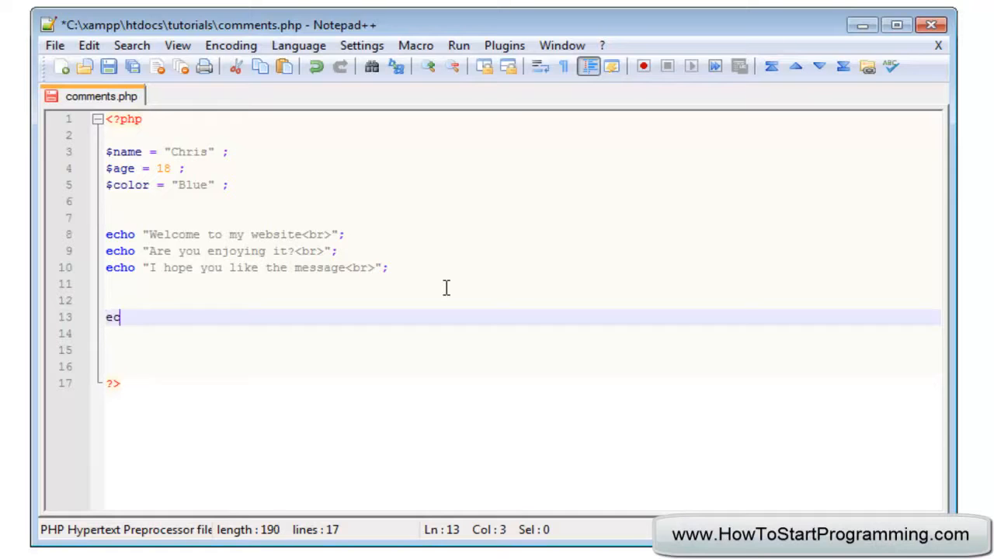
{"action": "key", "text": "Backspace"}
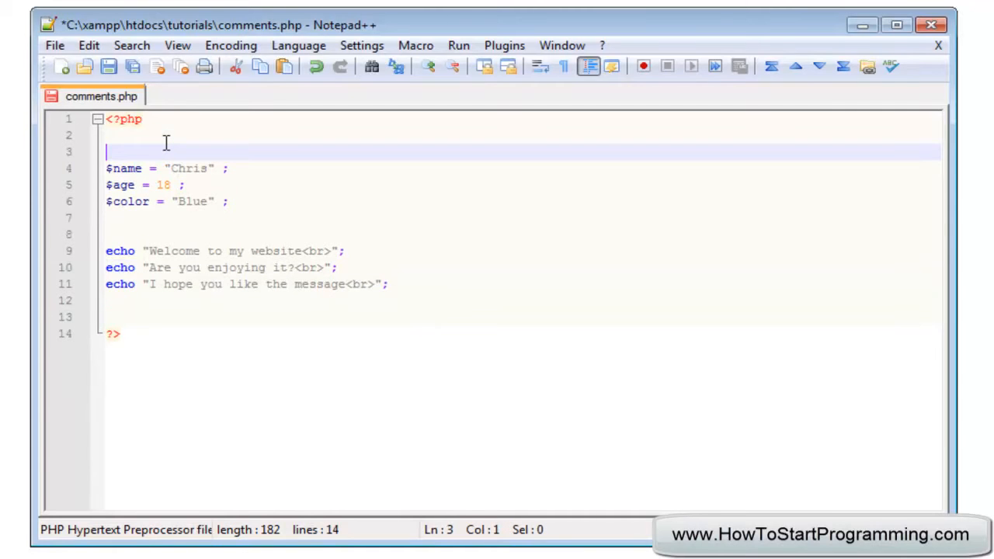
- Add a blank line above the variables and load localhost/tutorials/comments.php showing three messages
{"action": "key", "text": "Enter"}
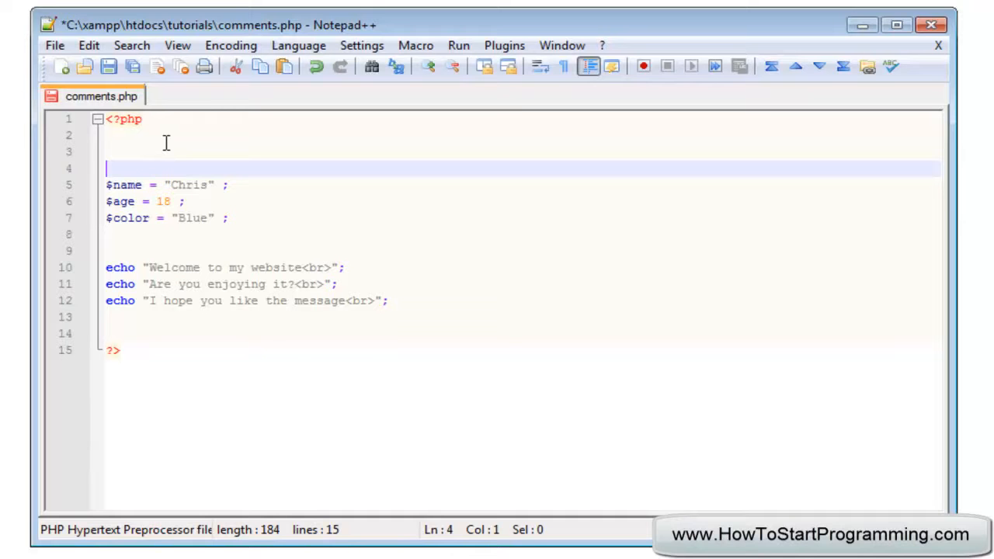
{"action": "mouse_move", "coordinate": [109, 66]}
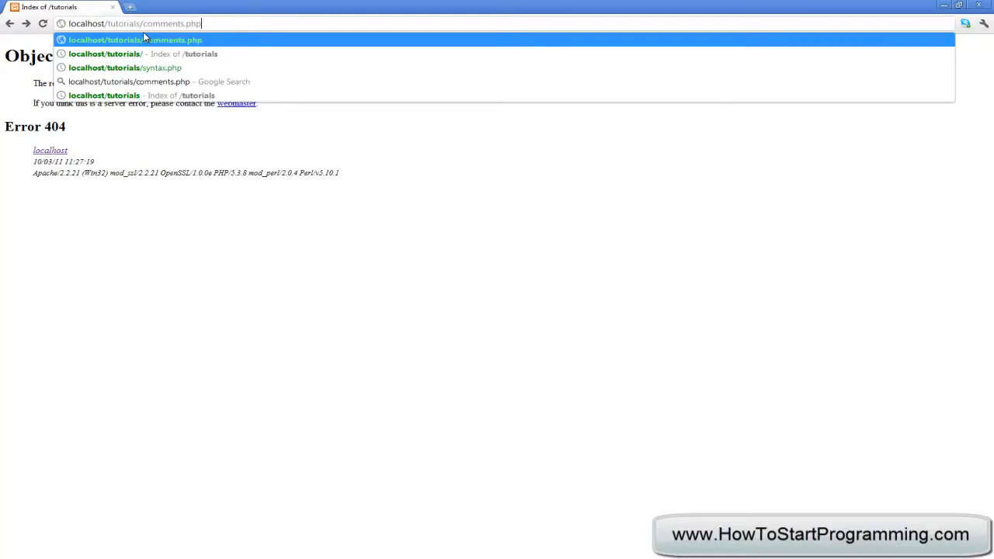
{"action": "key", "text": "Enter"}
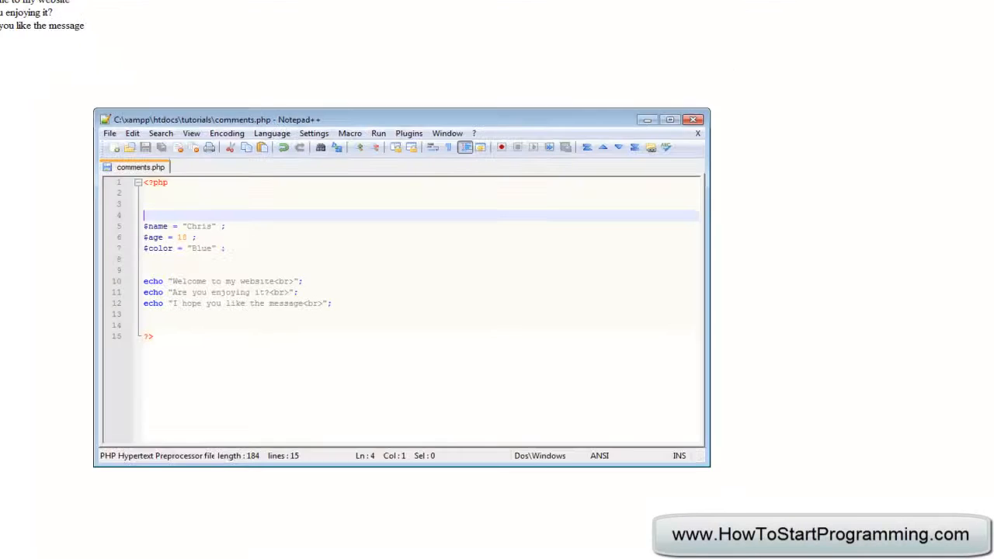
{"action": "left_click", "coordinate": [112, 284]}
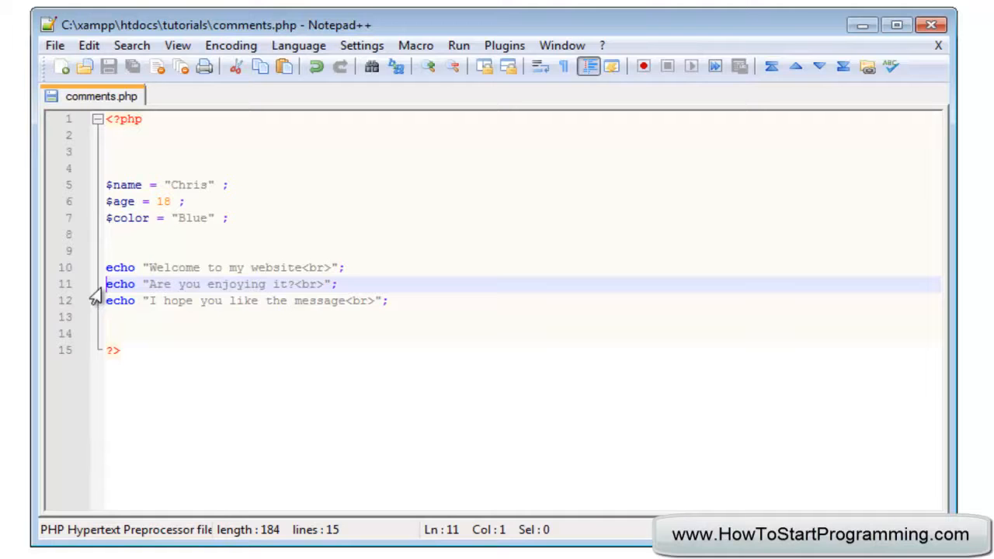
- Comment out the second echo line with // and save
{"action": "type", "text": "//"}
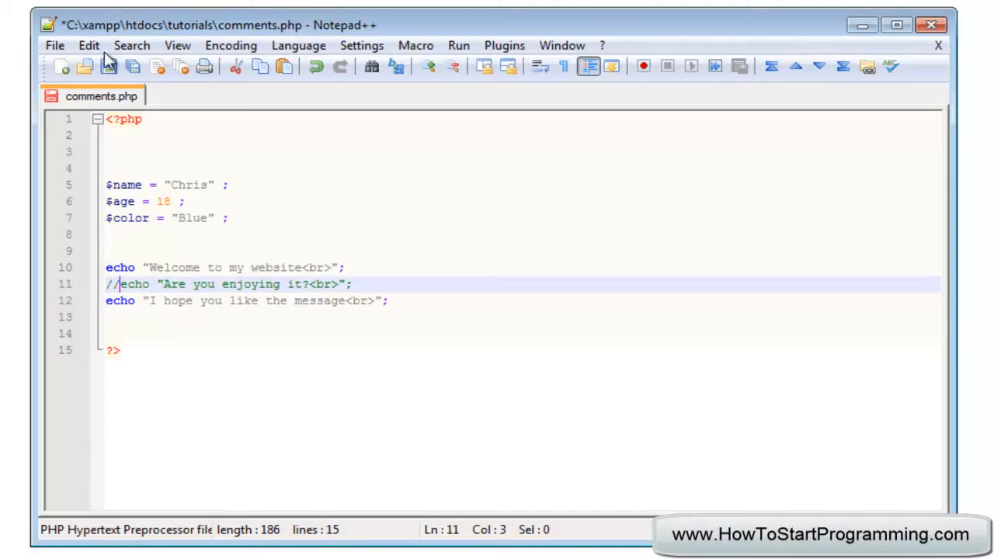
{"action": "left_click", "coordinate": [108, 66]}
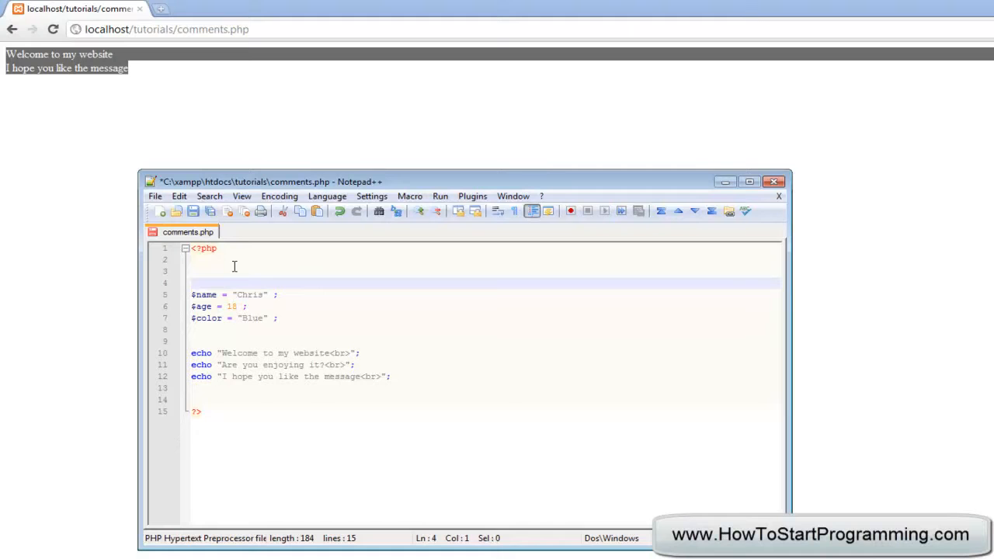
- Add a dashed 'BELOW ARE MY VARIABLES' banner on line 4, save, and select it
{"action": "type", "text": "B"}
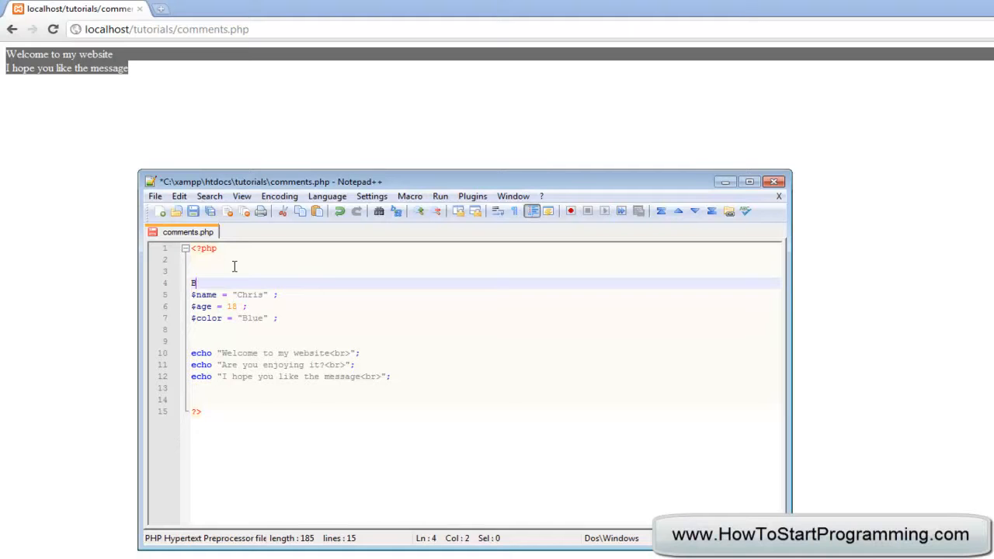
{"action": "type", "text": "ELOW ARE MY"}
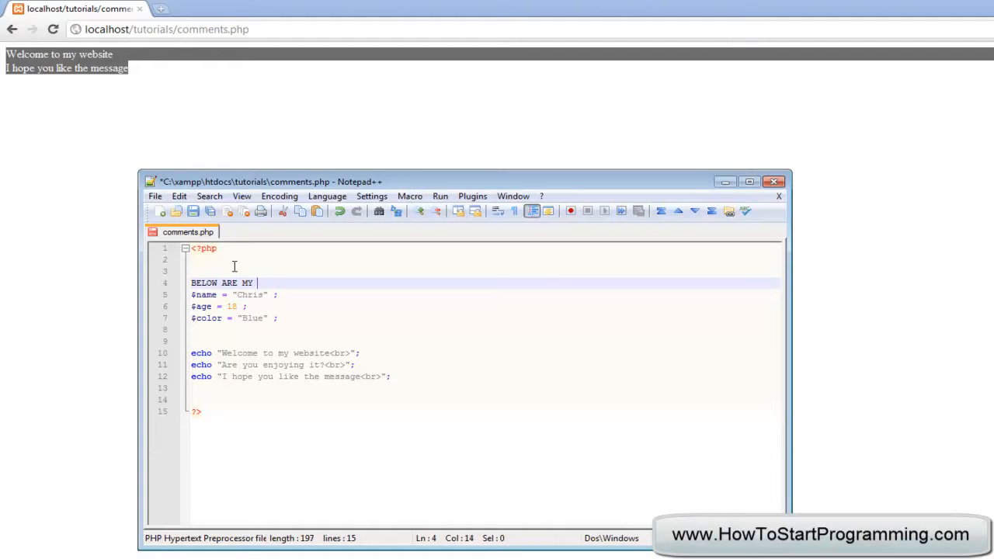
{"action": "type", "text": "VARIABL"}
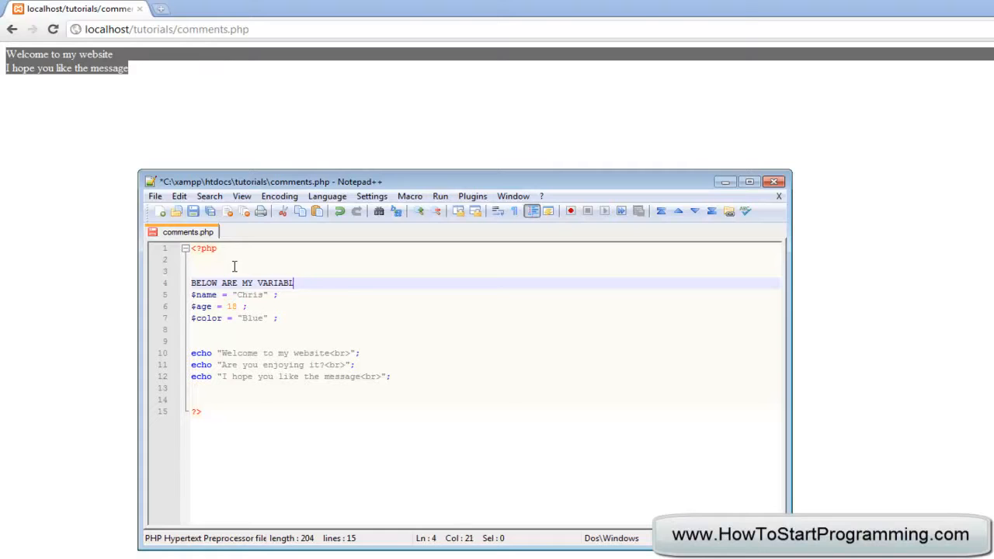
{"action": "type", "text": "ES"}
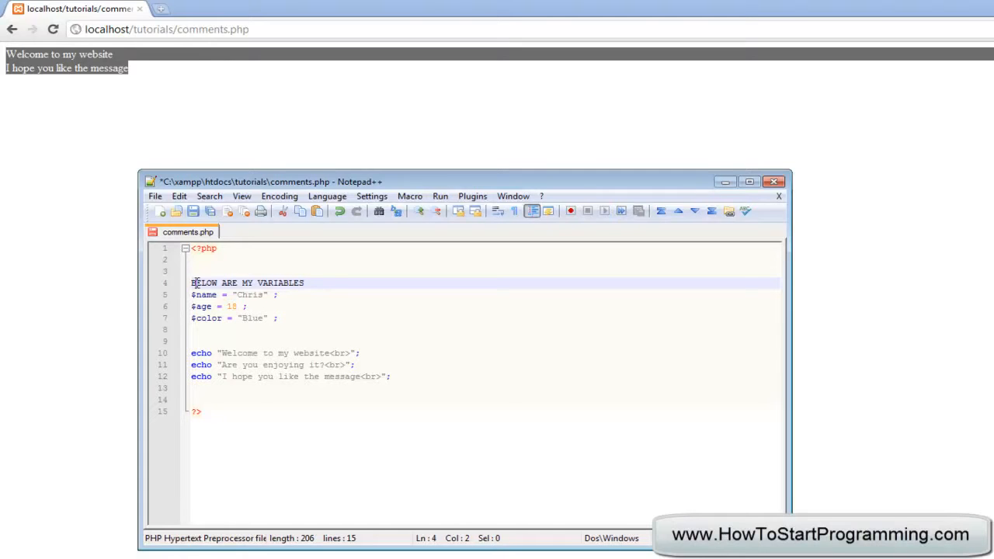
{"action": "type", "text": "-----------------"}
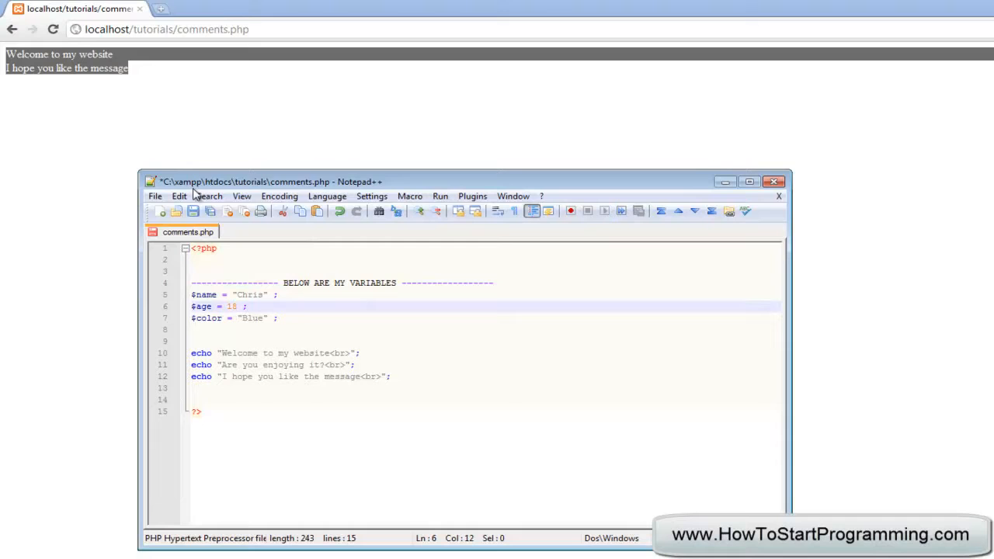
{"action": "left_click", "coordinate": [52, 29]}
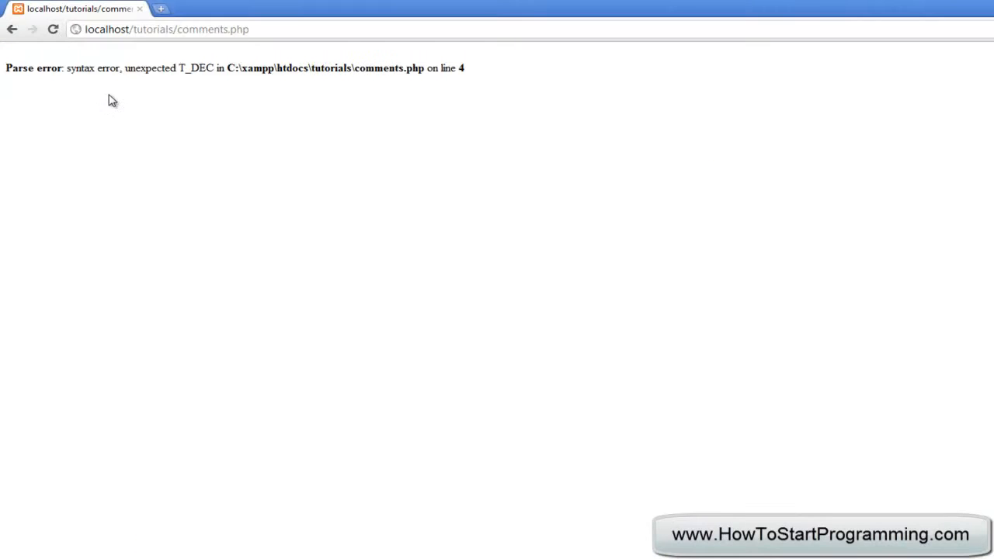
{"action": "left_click_drag", "start_coordinate": [68, 68], "coordinate": [275, 68]}
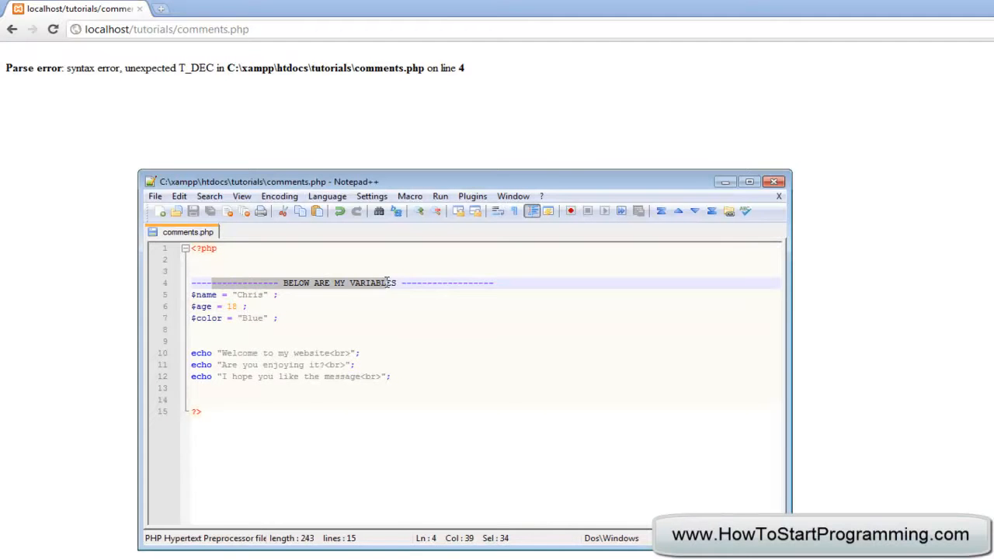
- Turn the line-4 banner into a // comment and save, clearing the parse error
{"action": "left_click", "coordinate": [493, 283]}
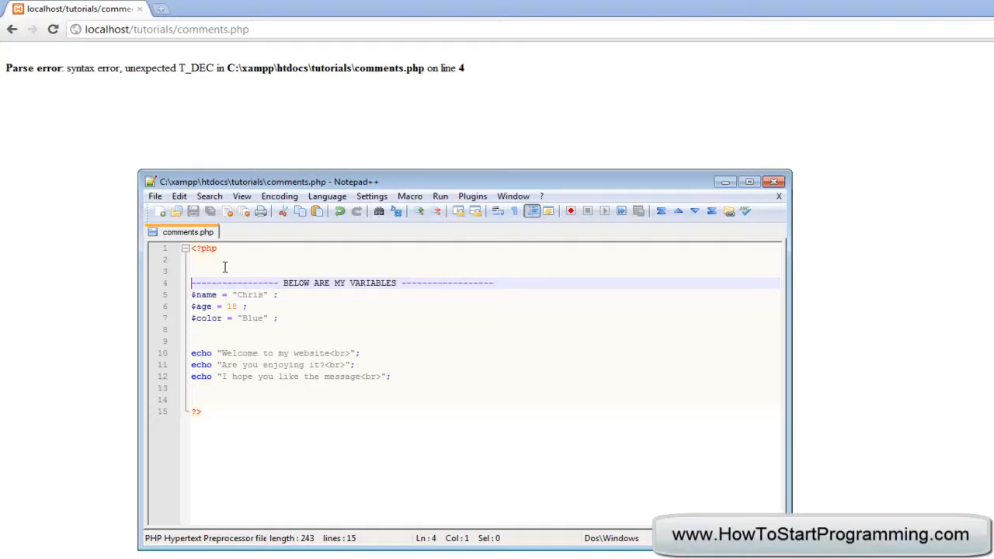
{"action": "type", "text": "//"}
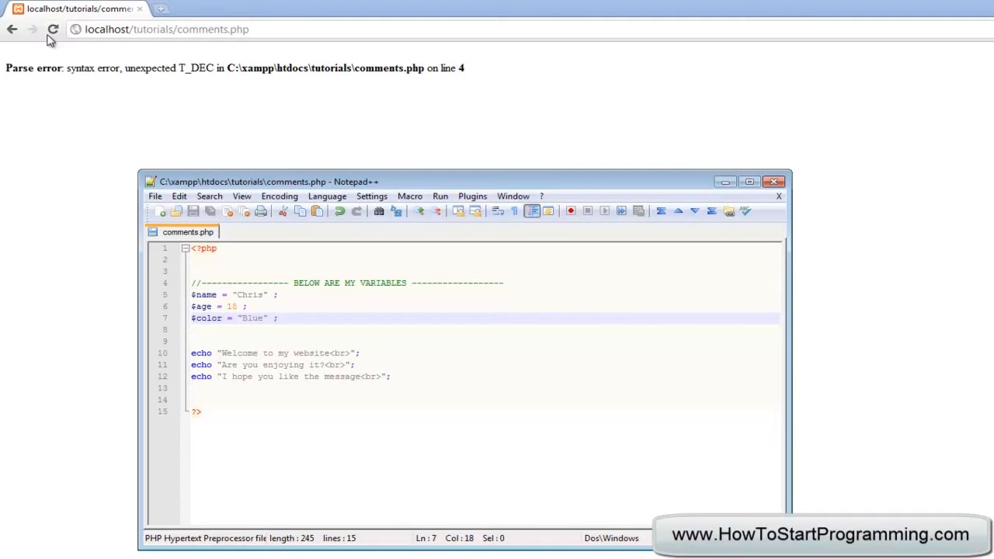
{"action": "left_click", "coordinate": [53, 29]}
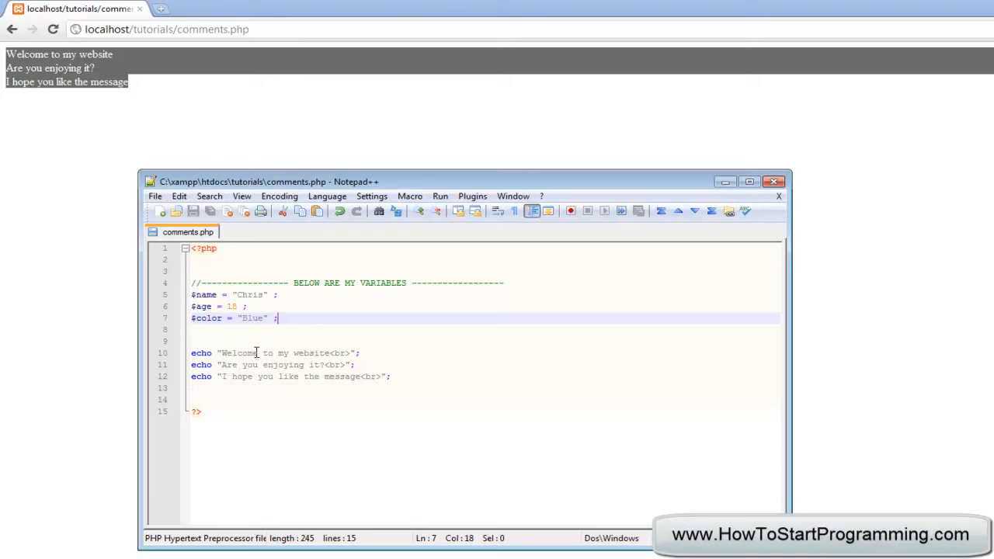
{"action": "left_click", "coordinate": [198, 353]}
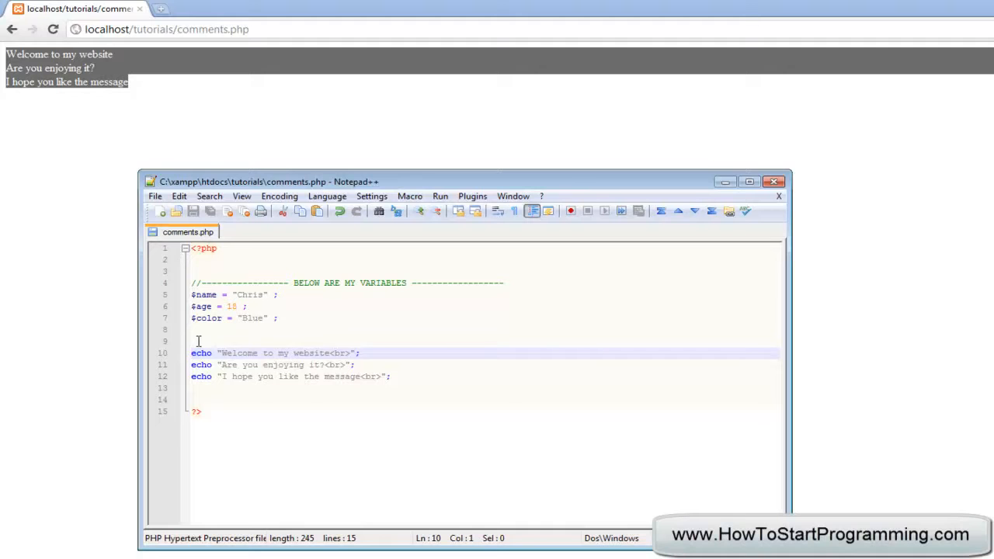
- Wrap lines 10–11 in a /* */ block comment so only the final message displays
{"action": "type", "text": "//"}
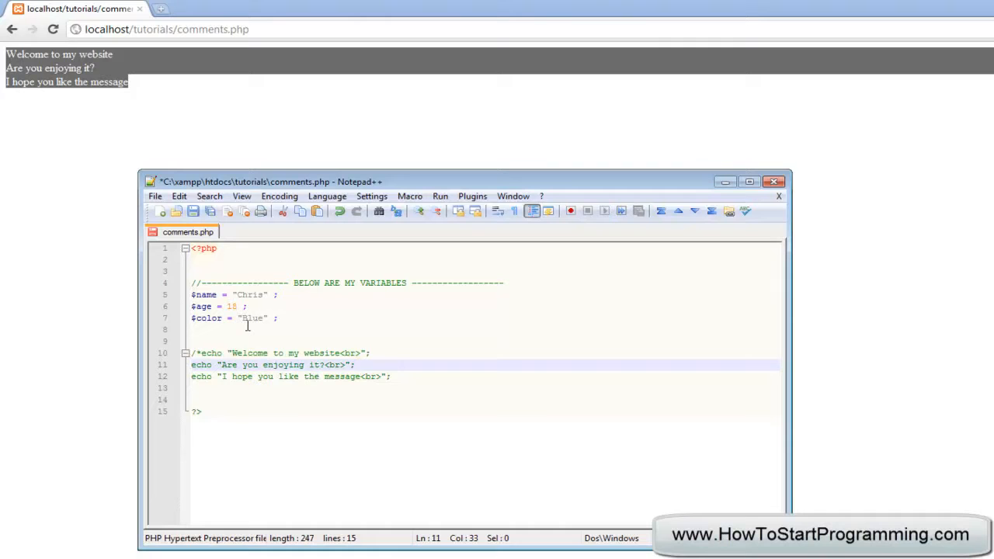
{"action": "type", "text": "*"}
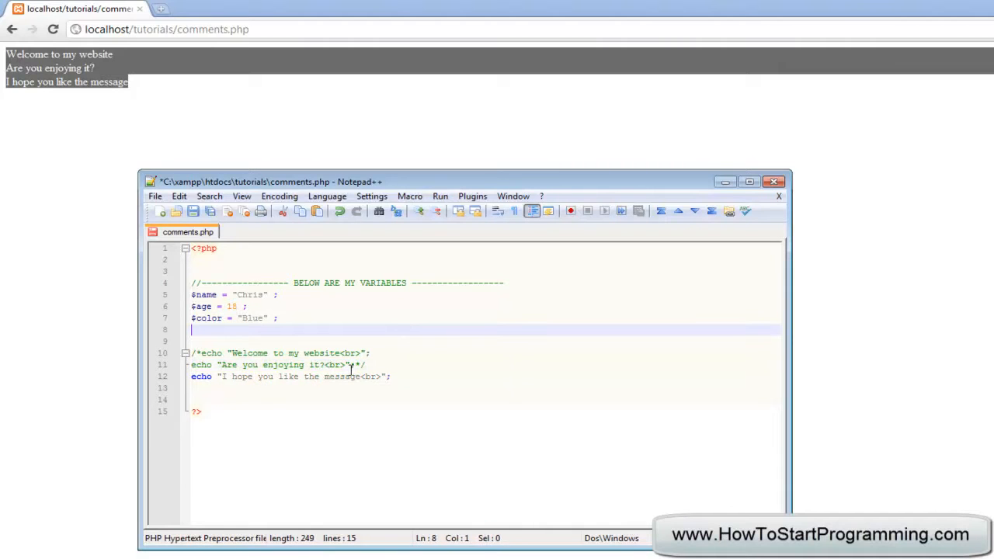
{"action": "left_click", "coordinate": [354, 365]}
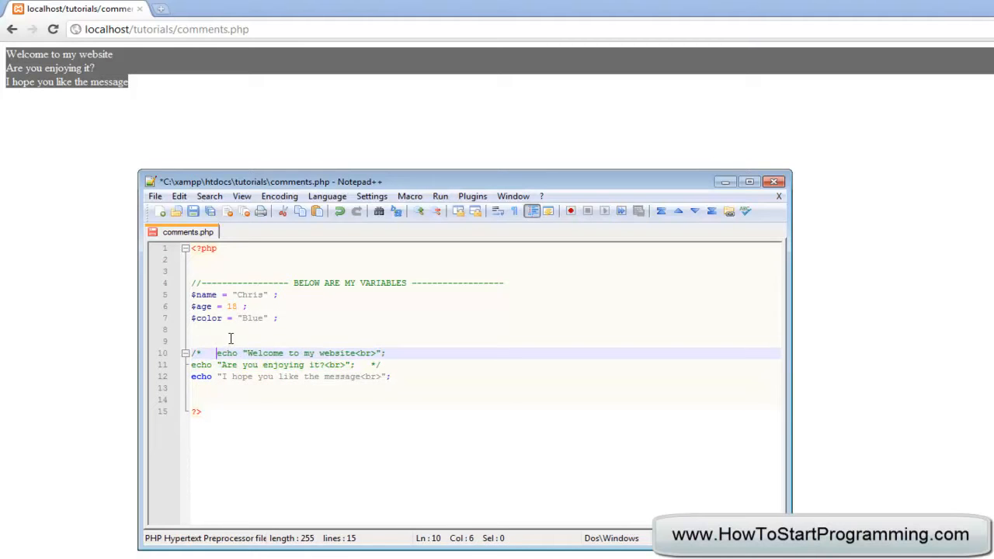
{"action": "left_click_drag", "start_coordinate": [221, 353], "coordinate": [386, 353]}
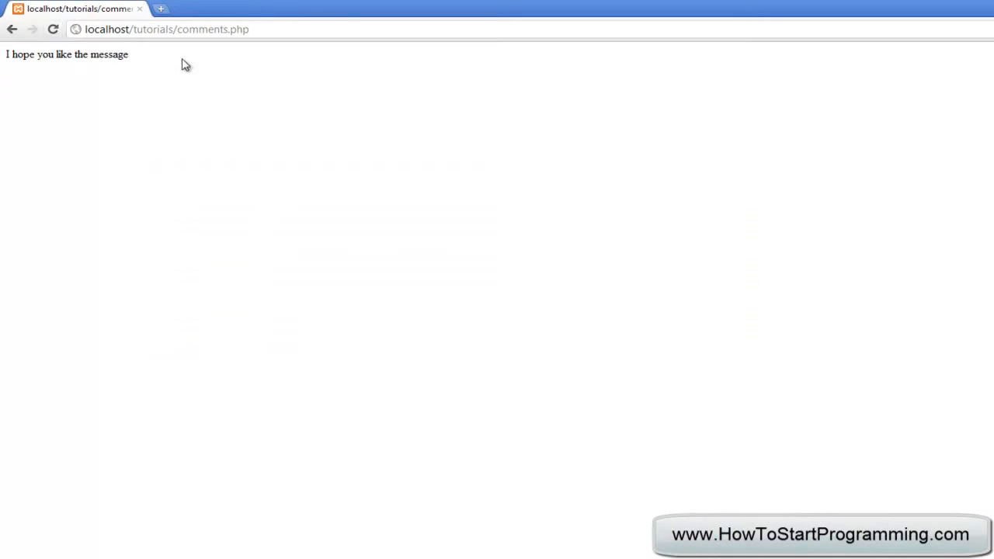
{"action": "triple_click", "coordinate": [66, 54]}
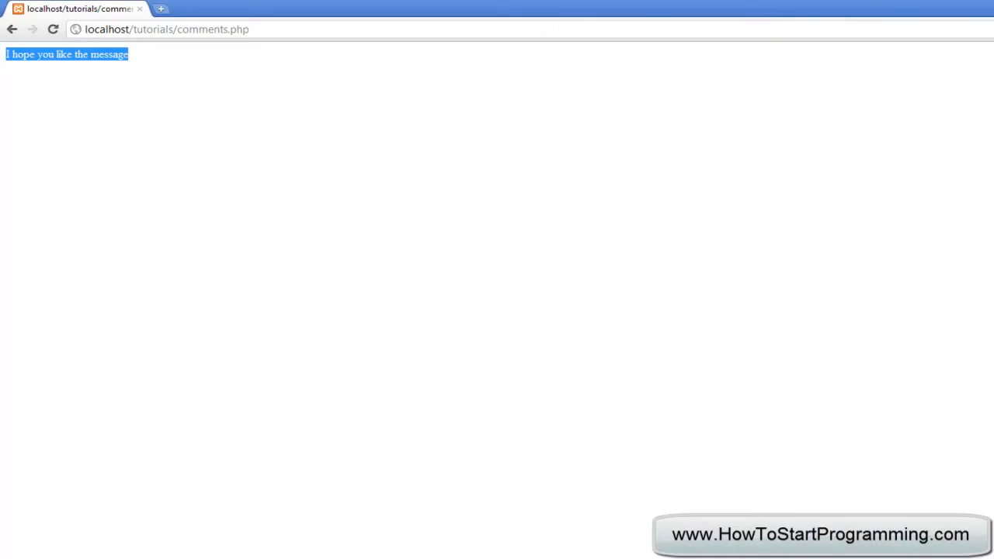